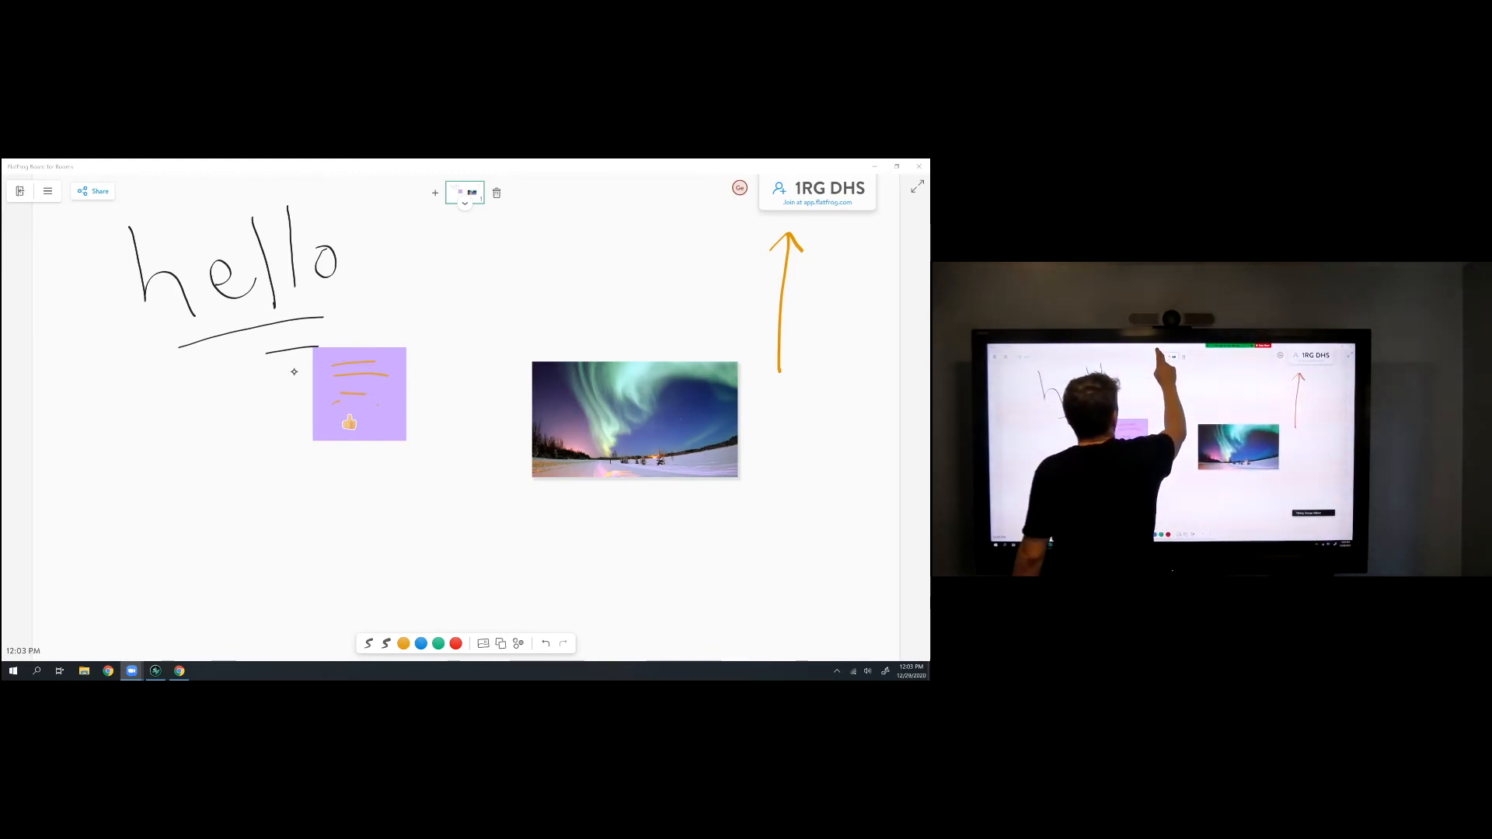
Start adding a new page from a template via the + beside the page thumbnails
{"action": "left_click", "coordinate": [465, 194]}
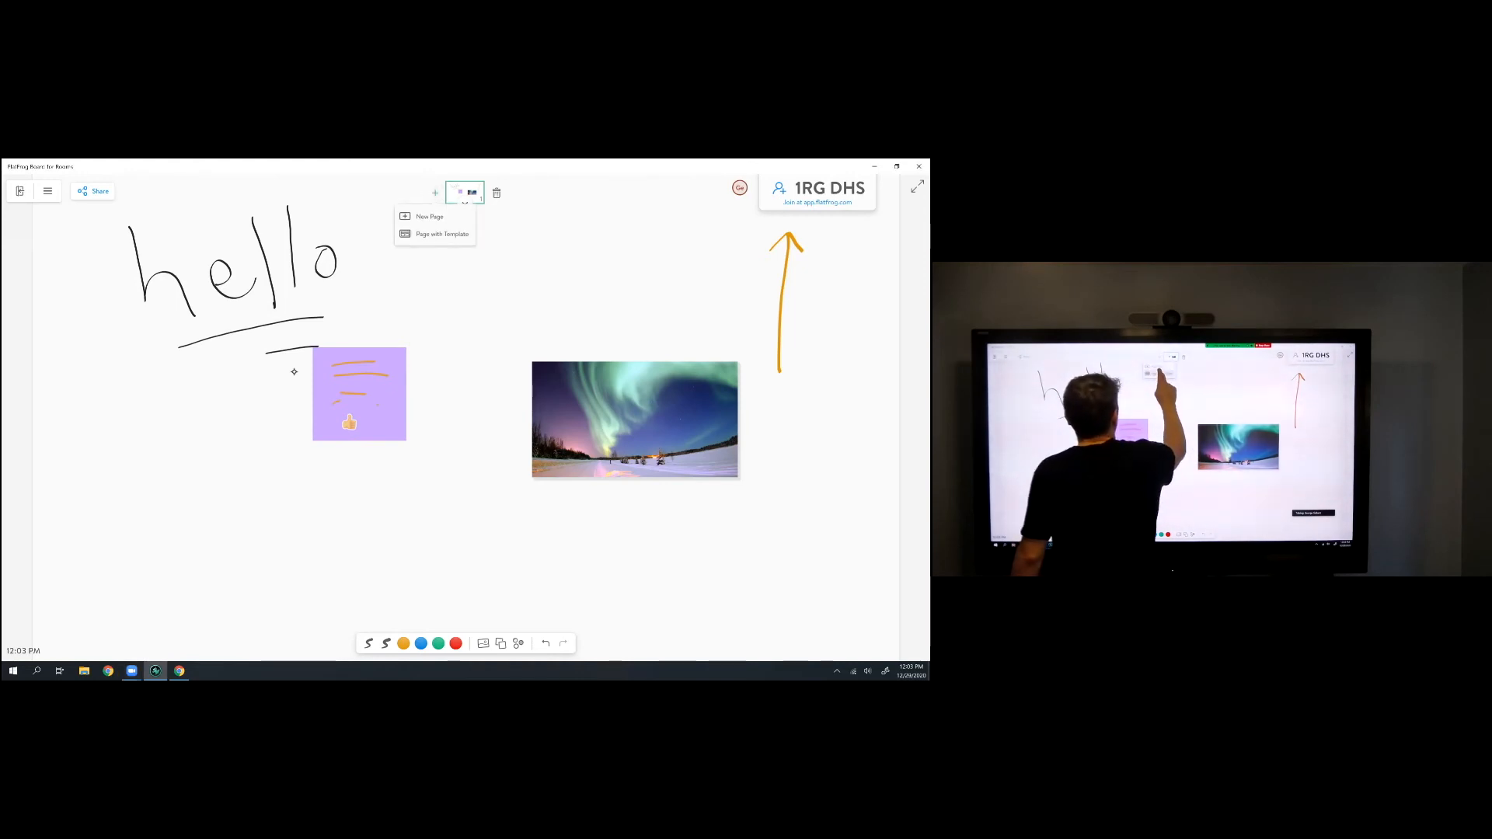
{"action": "left_click", "coordinate": [441, 234]}
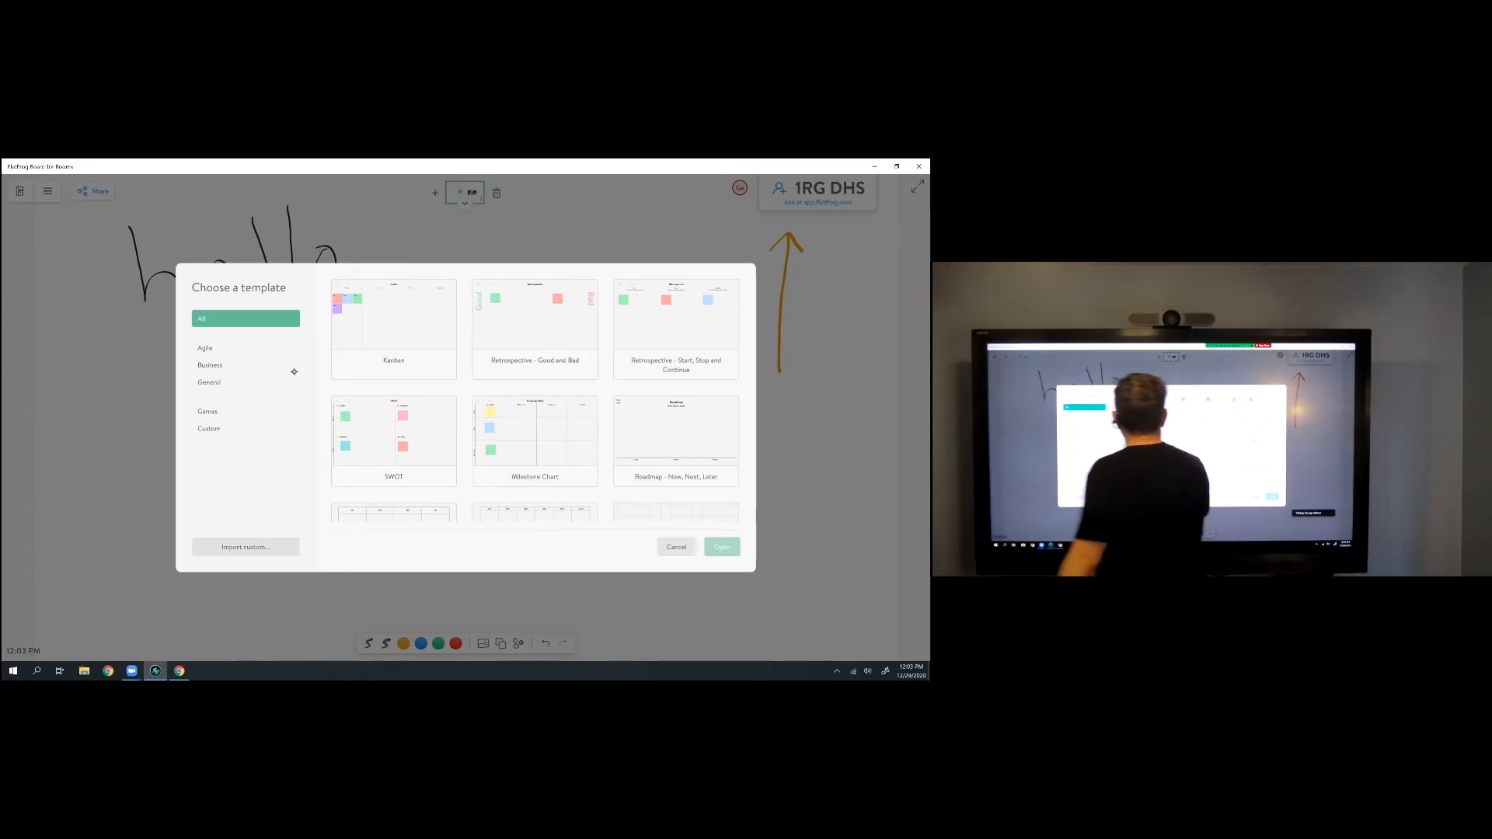
Create a second page from the SWOT template and sketch orange strokes in Strengths and Opportunities
{"action": "left_click", "coordinate": [720, 546]}
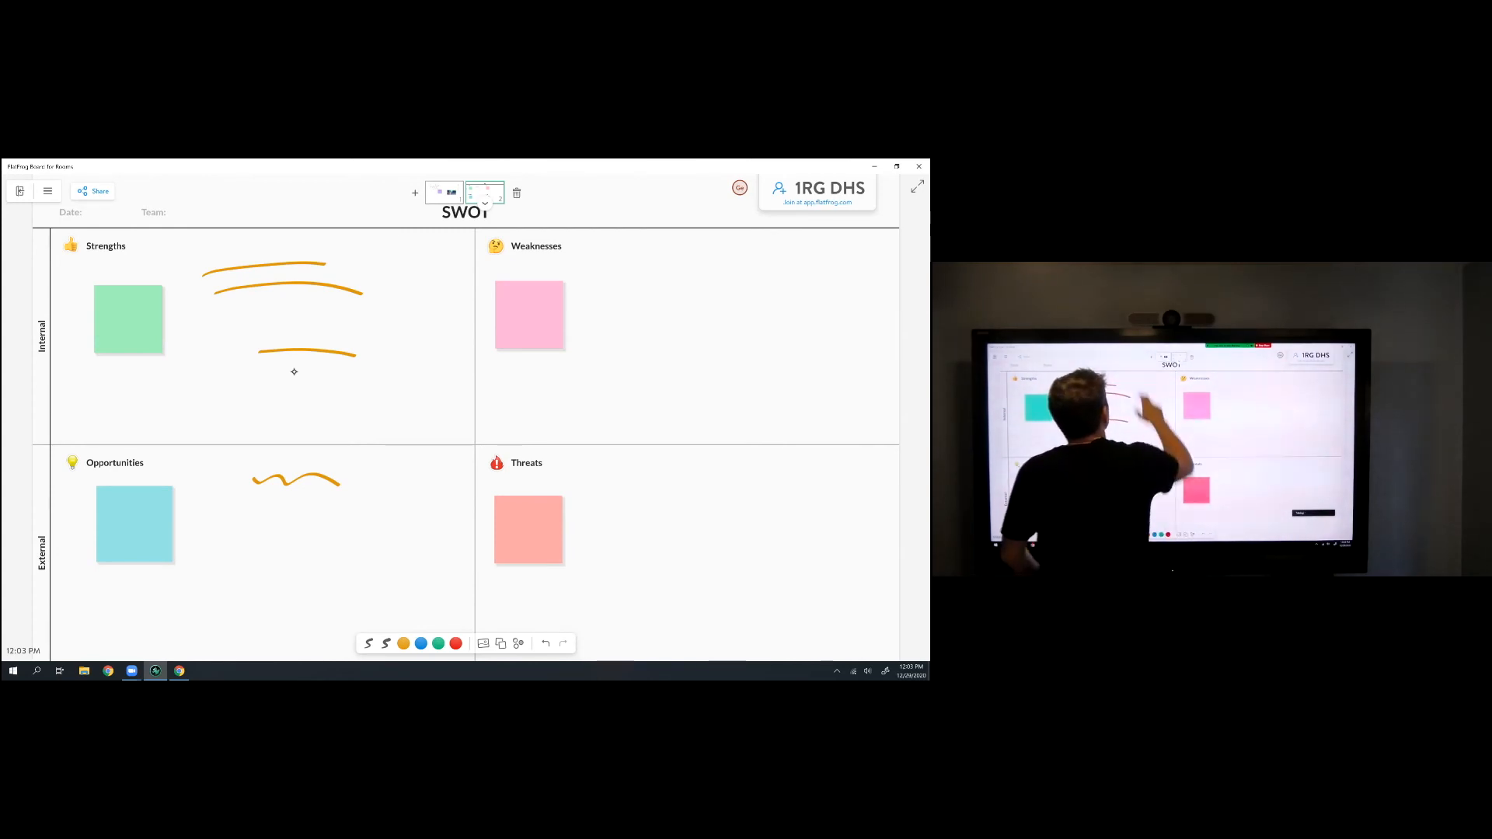
{"action": "left_click", "coordinate": [414, 194]}
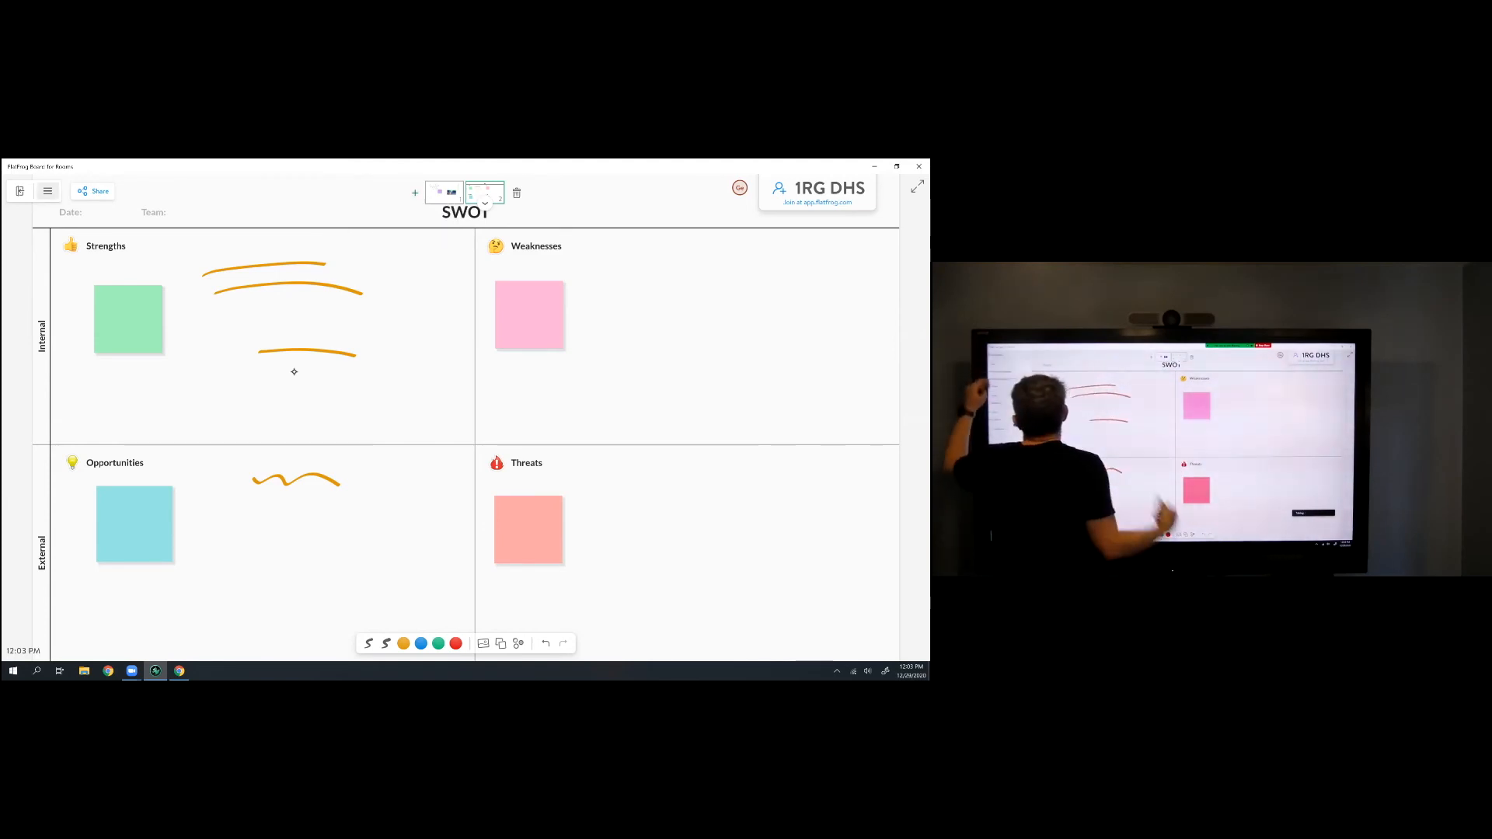
Add a third page from the Kanban template via the main menu's New from Template
{"action": "left_click", "coordinate": [47, 190]}
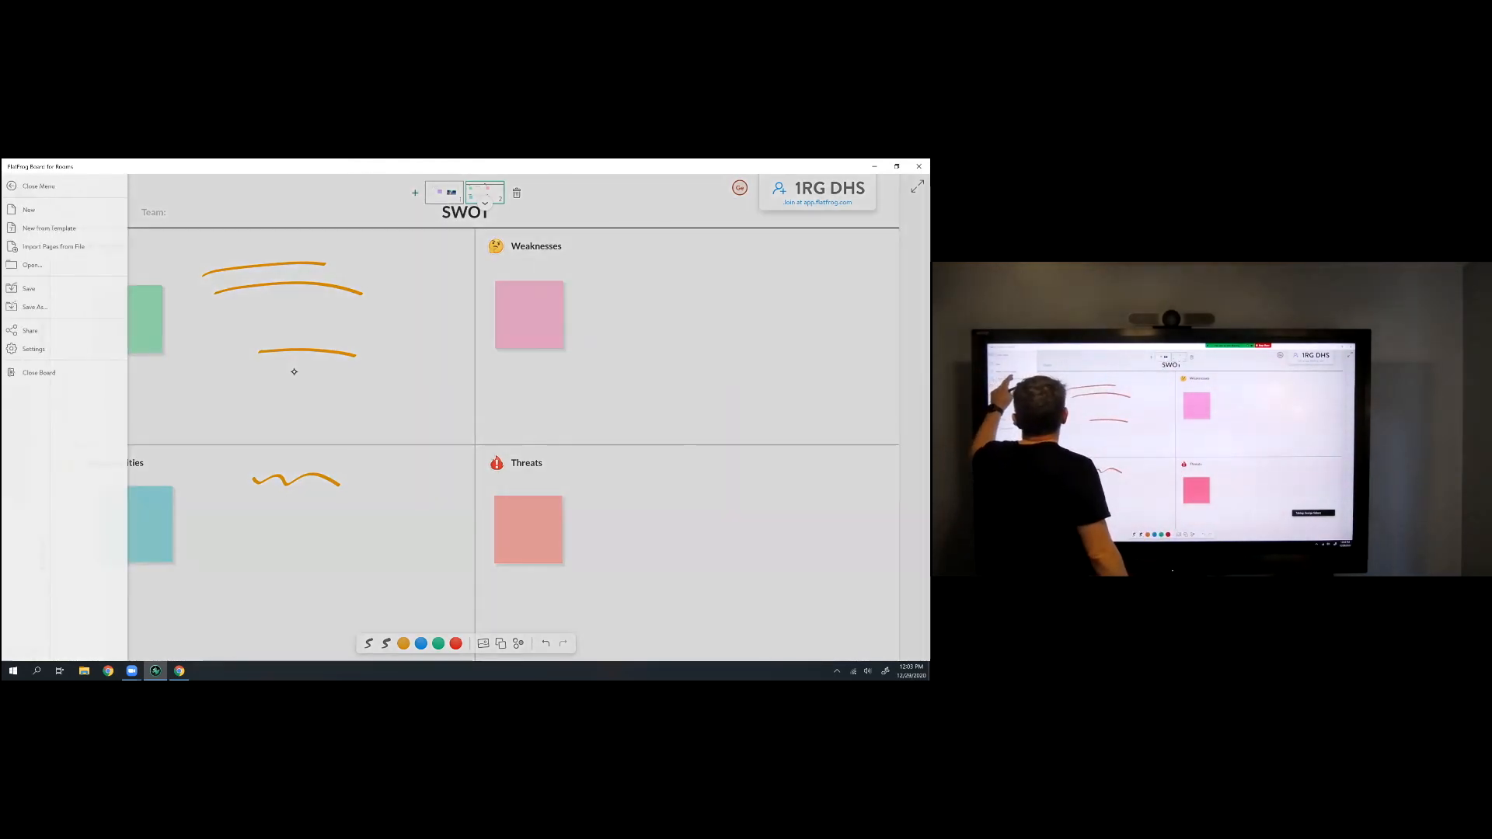
{"action": "left_click", "coordinate": [31, 264]}
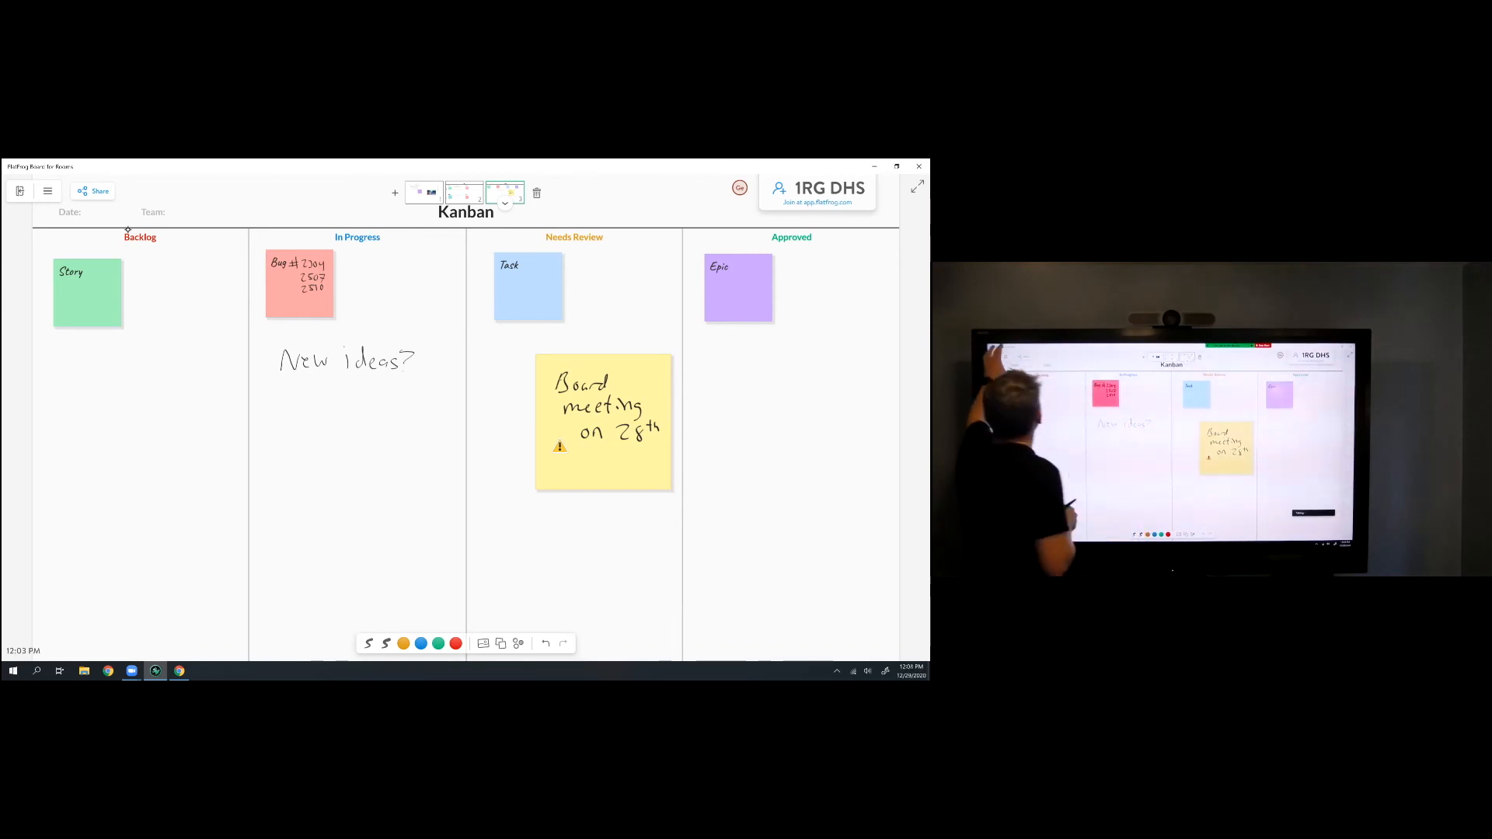
{"action": "left_click", "coordinate": [47, 191]}
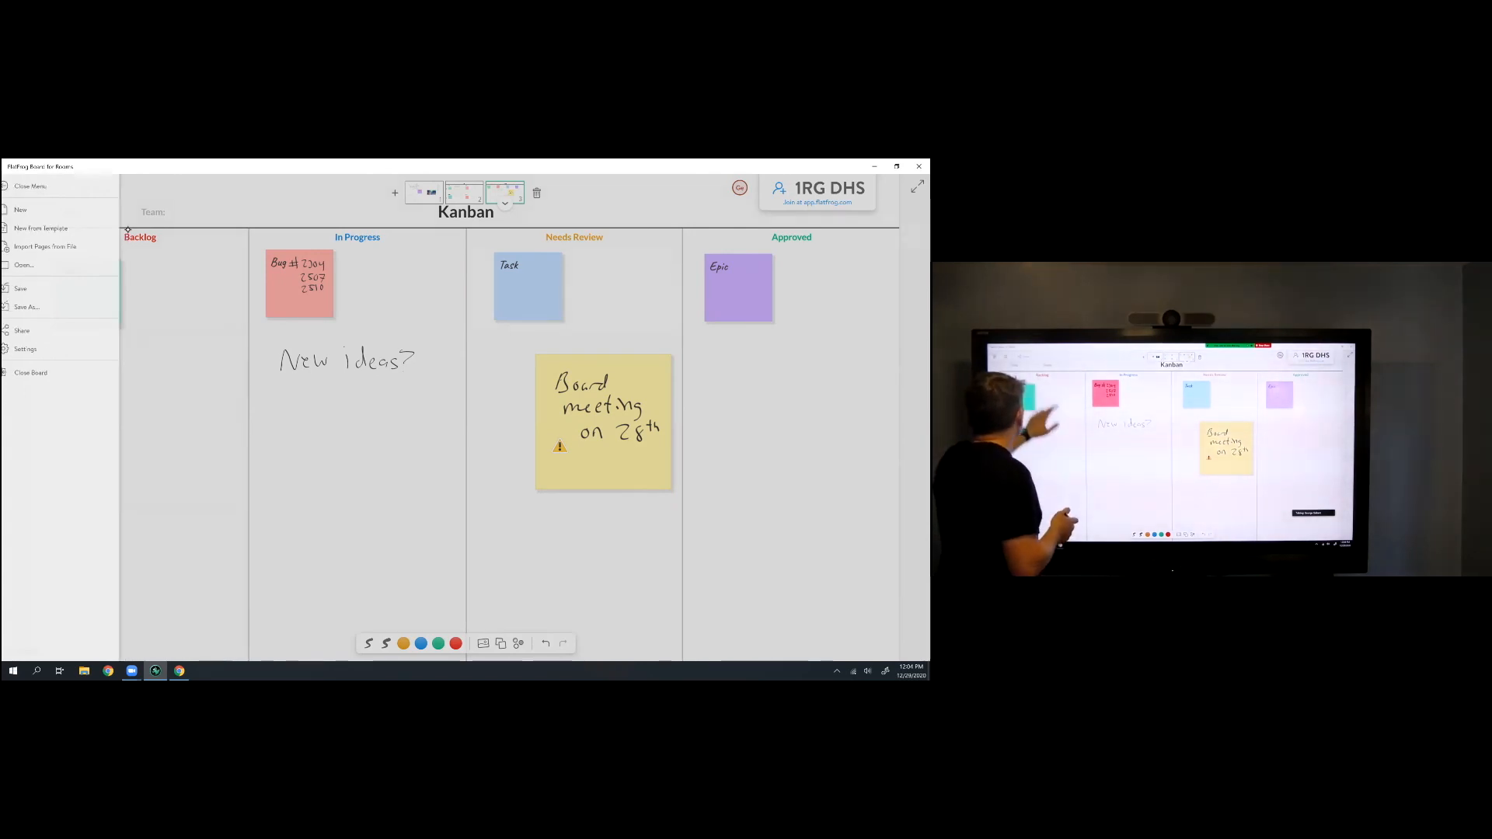
{"action": "left_click", "coordinate": [22, 330]}
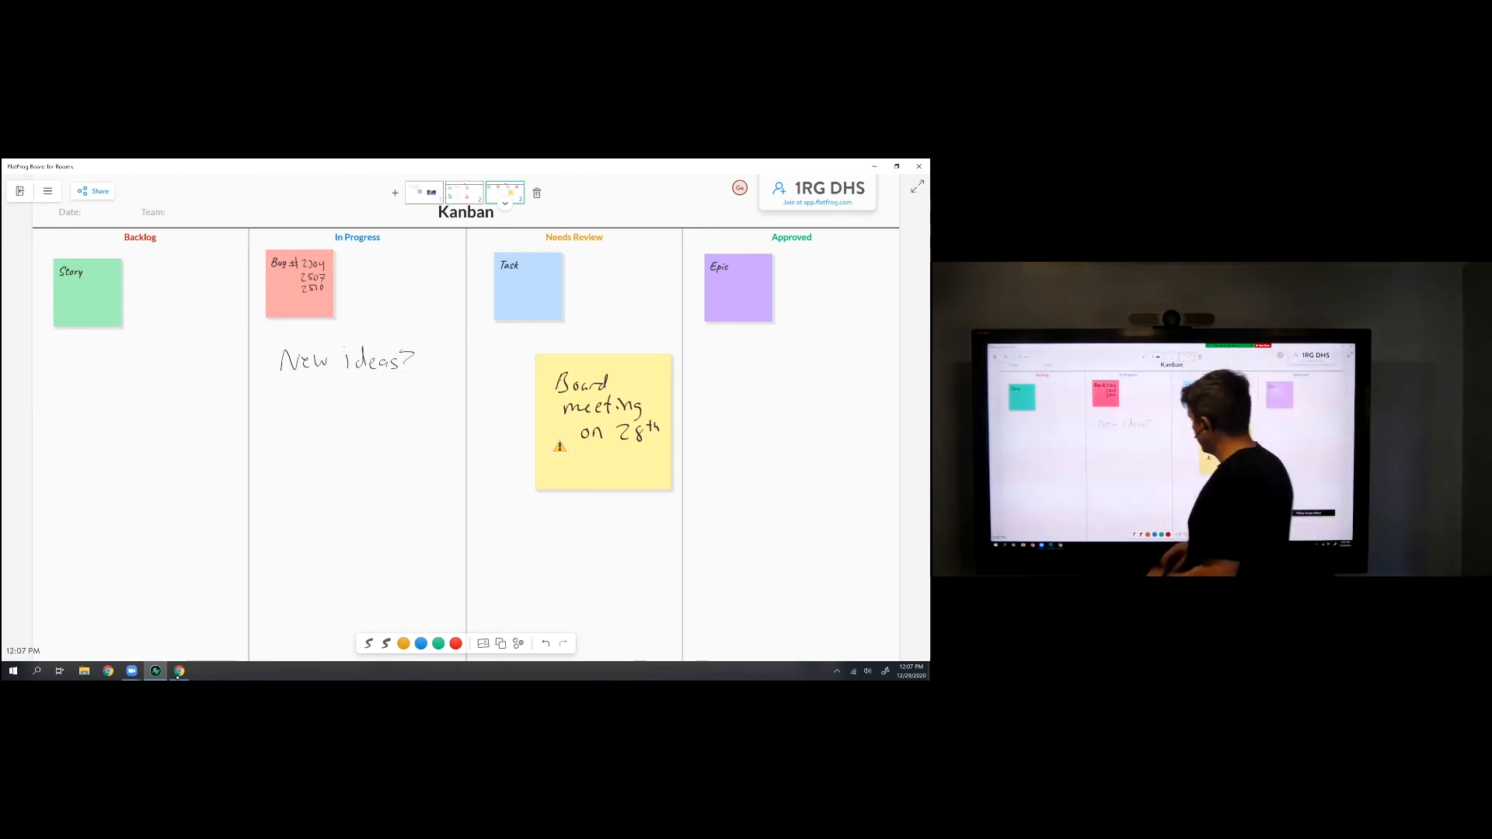
Show the FlatFrog Board Air Gap webpage in Chrome and scroll to the extra meeting security section
{"action": "left_click", "coordinate": [179, 671]}
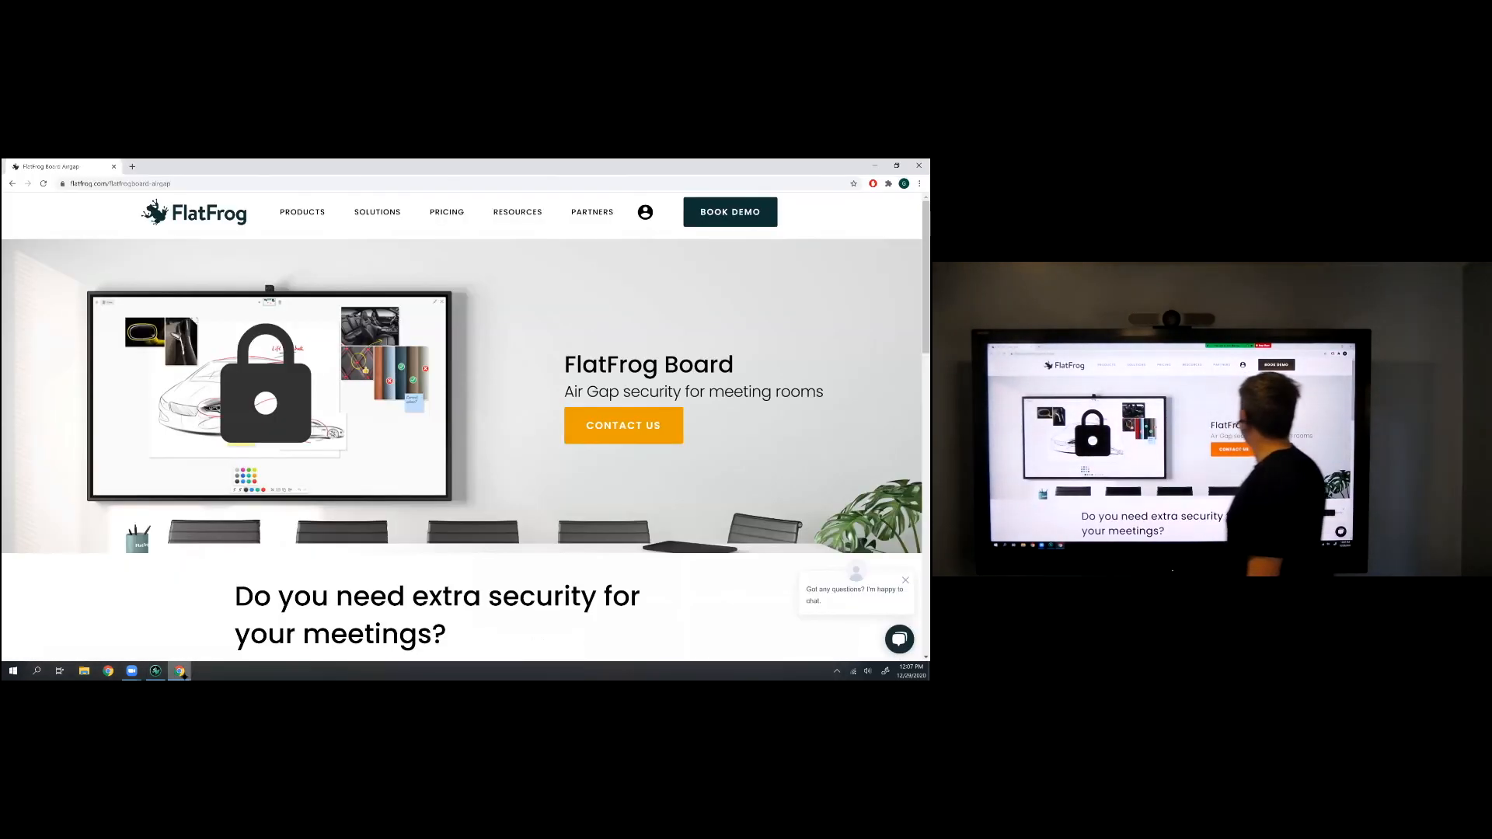
{"action": "scroll", "scroll_direction": "down", "scroll_amount": 3}
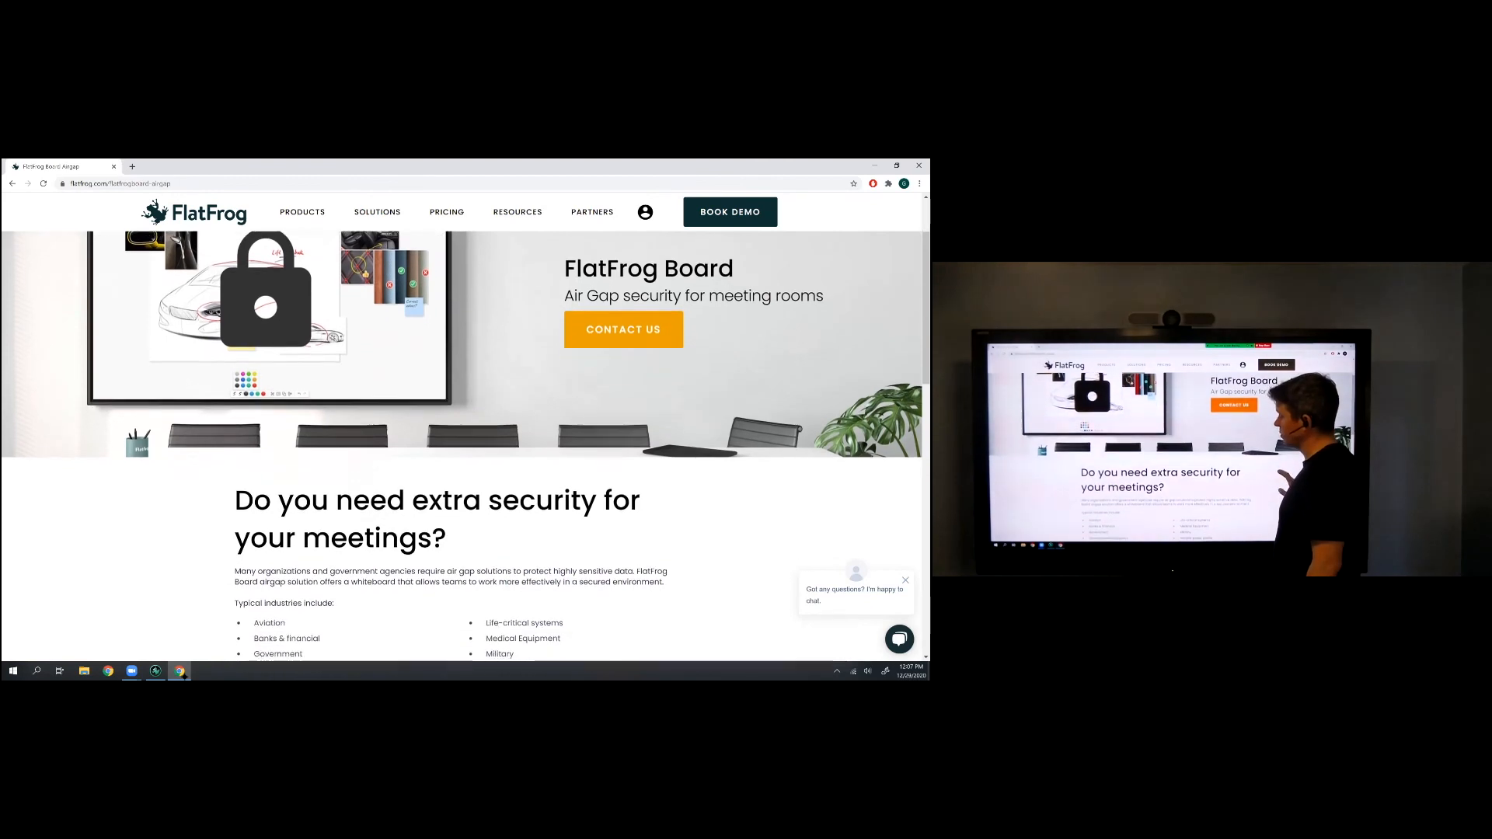
{"action": "scroll", "scroll_direction": "down", "scroll_amount": 3}
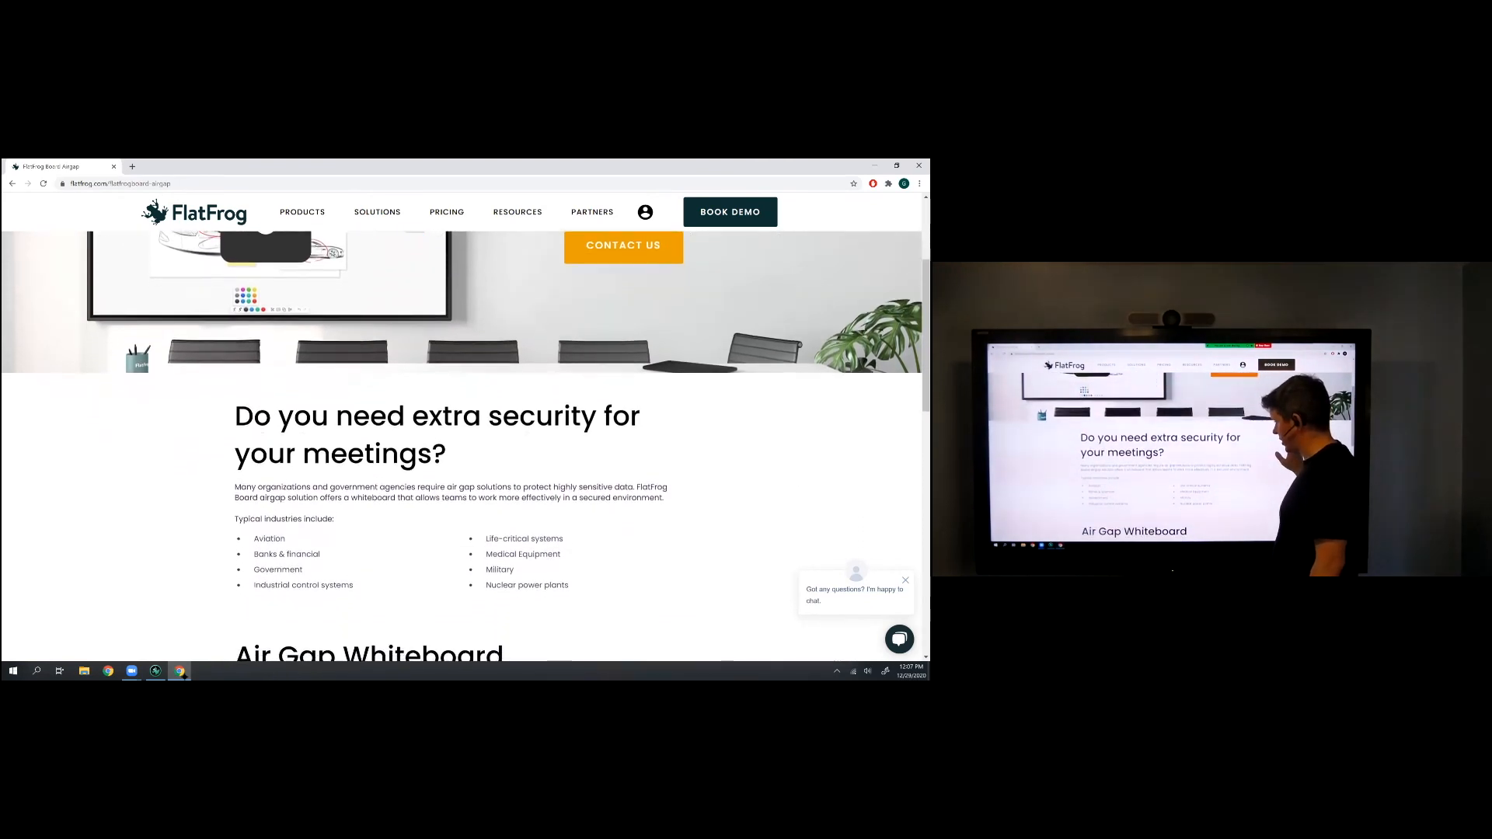
{"action": "scroll", "scroll_direction": "down", "scroll_amount": 3}
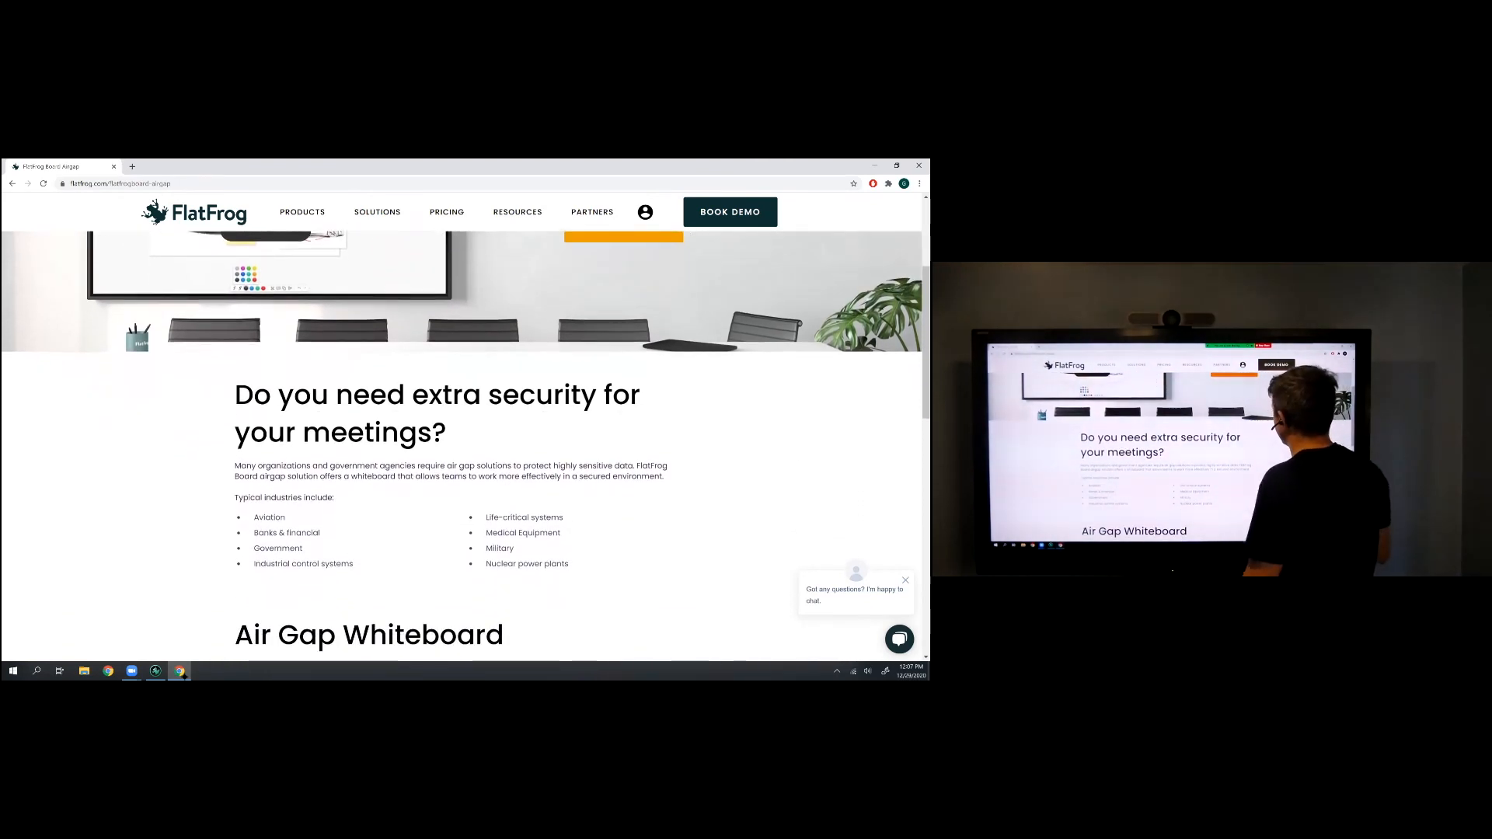